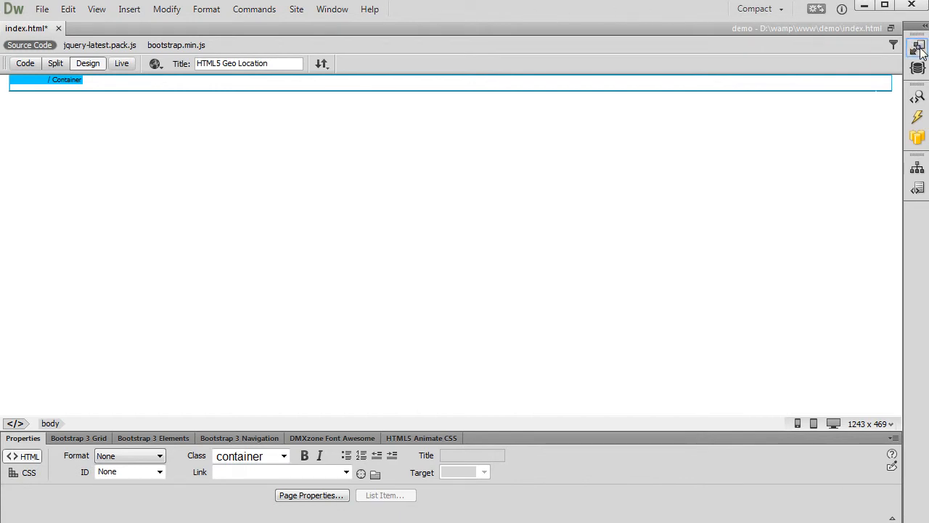
Start inserting the DMXzone HTML5 Geo Location component from the Insert panel
{"action": "left_click", "coordinate": [917, 47]}
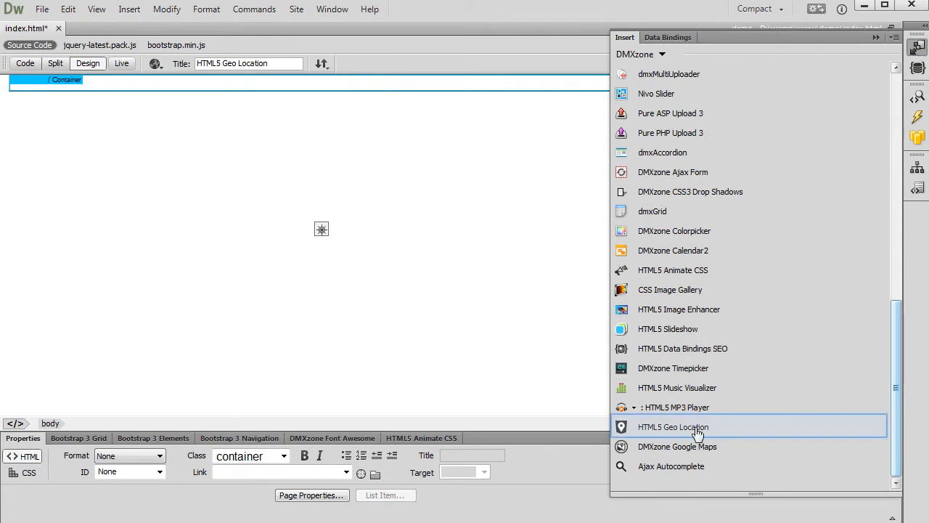
{"action": "left_click", "coordinate": [673, 427]}
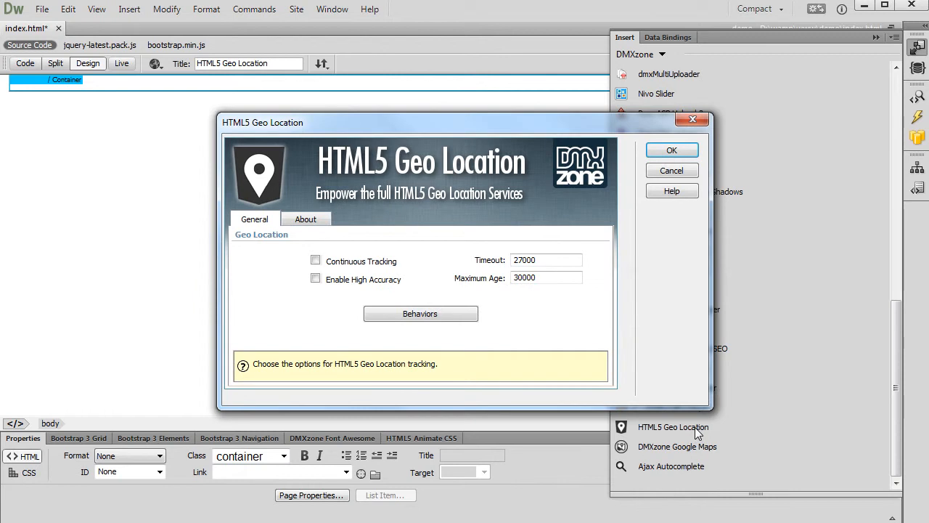
{"action": "mouse_move", "coordinate": [612, 428]}
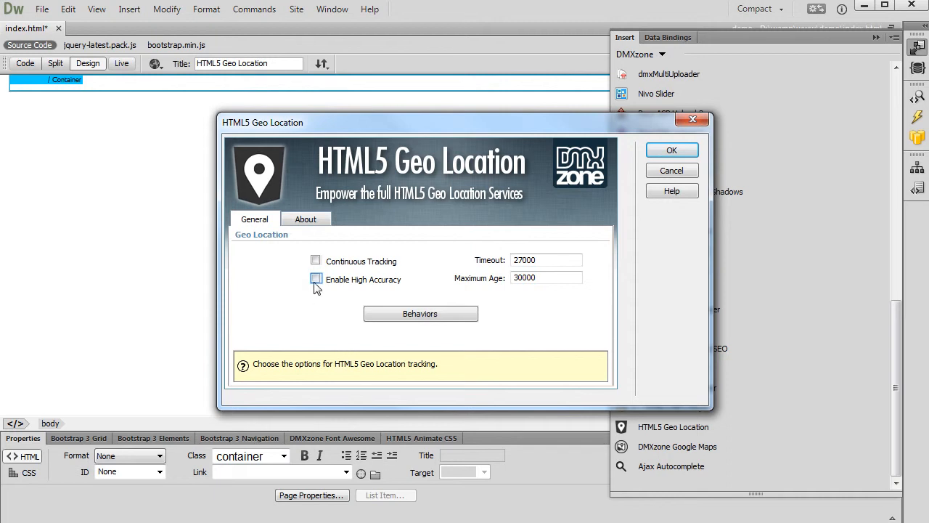
Enable continuous tracking and high accuracy, set timeout 5000 ms and maximum age 0, and confirm
{"action": "left_click", "coordinate": [316, 279]}
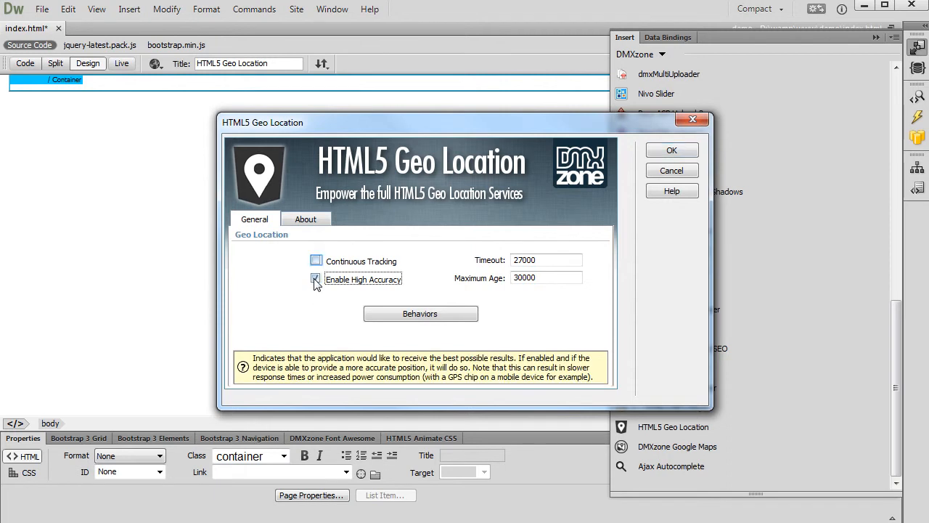
{"action": "left_click", "coordinate": [316, 261]}
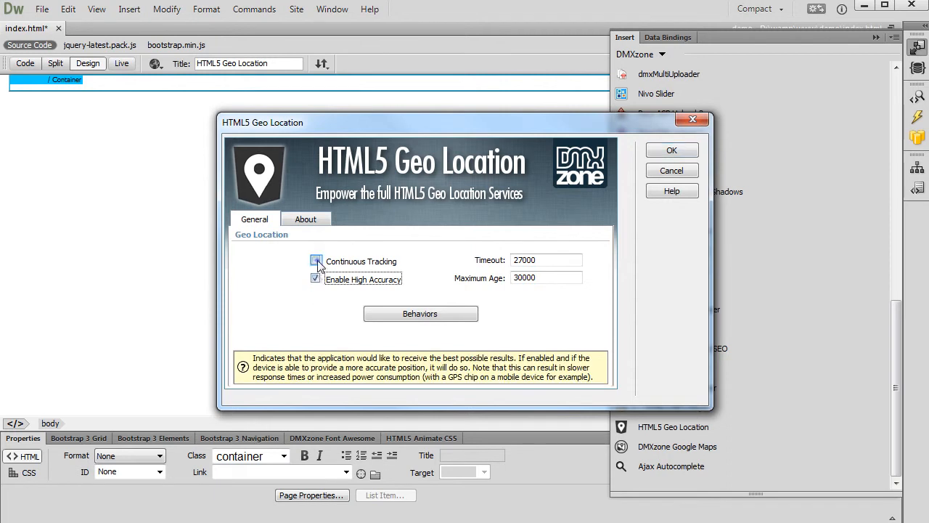
{"action": "left_click", "coordinate": [317, 261]}
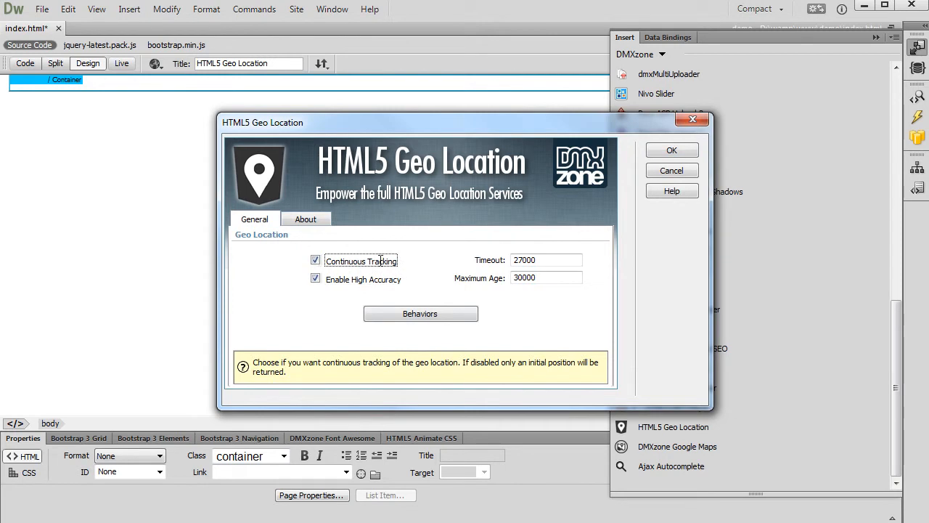
{"action": "type", "text": "500"}
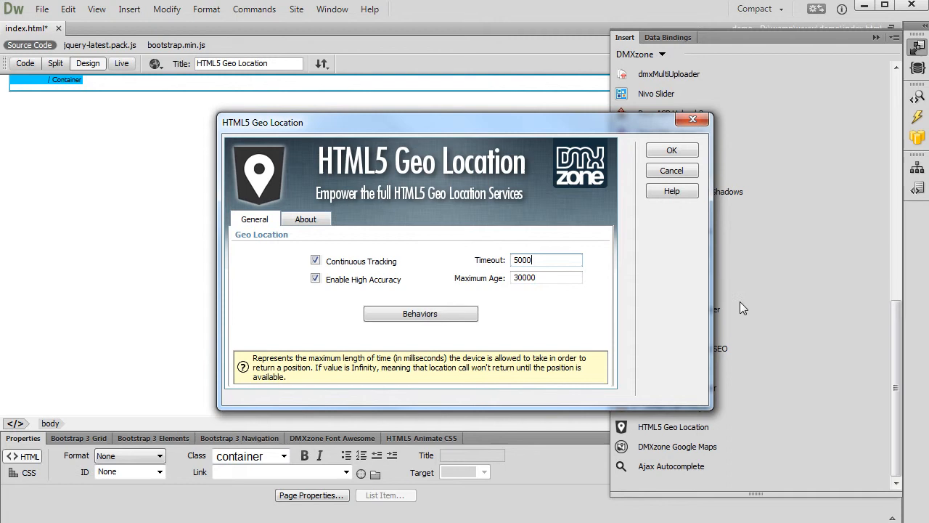
{"action": "left_click", "coordinate": [546, 278]}
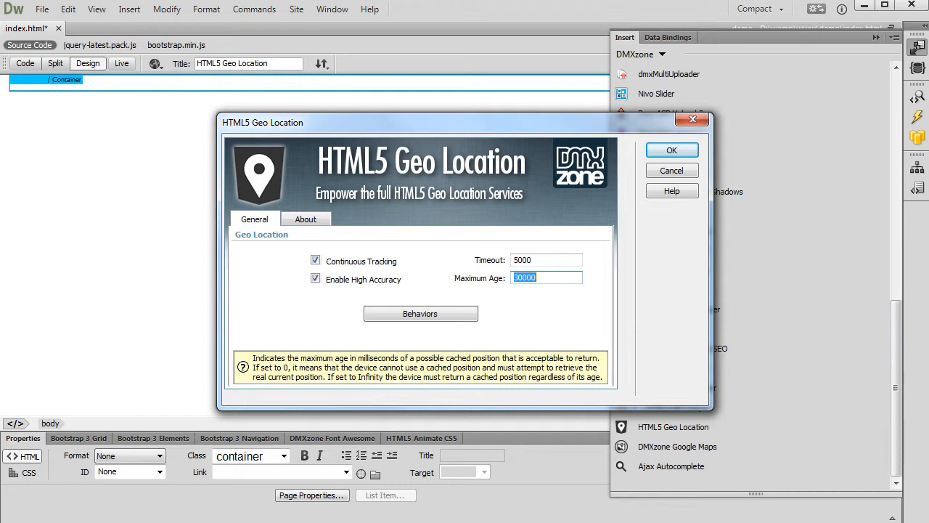
{"action": "type", "text": "0"}
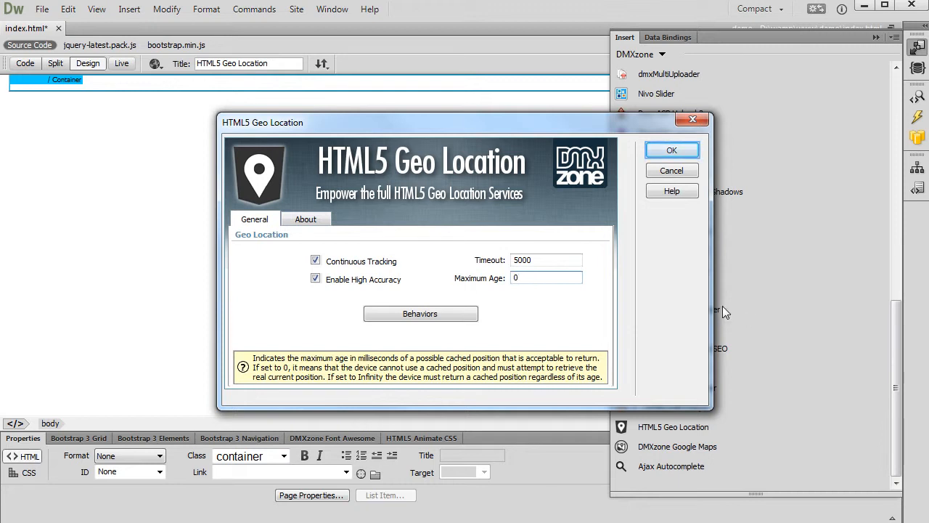
{"action": "left_click", "coordinate": [671, 150]}
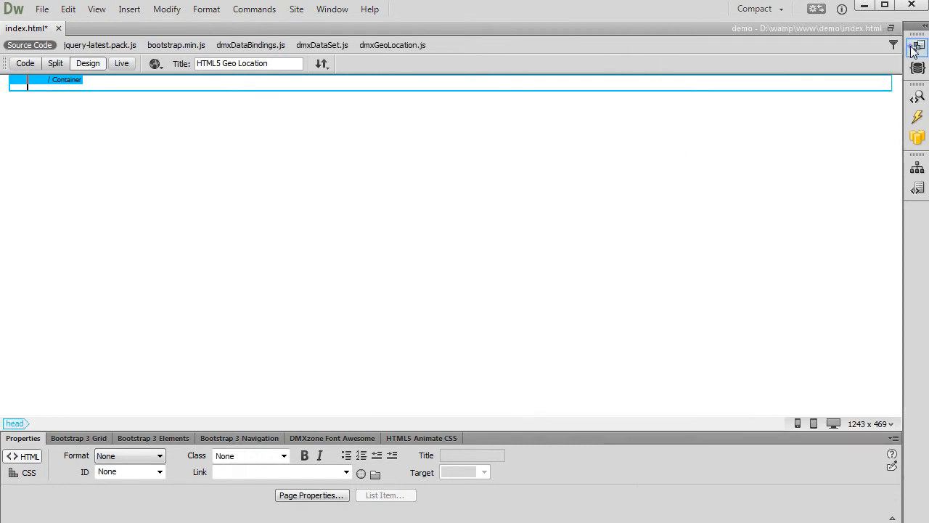
Start inserting a DMXzone Google Map (map1, 940 by 600) from the Insert panel
{"action": "left_click", "coordinate": [918, 46]}
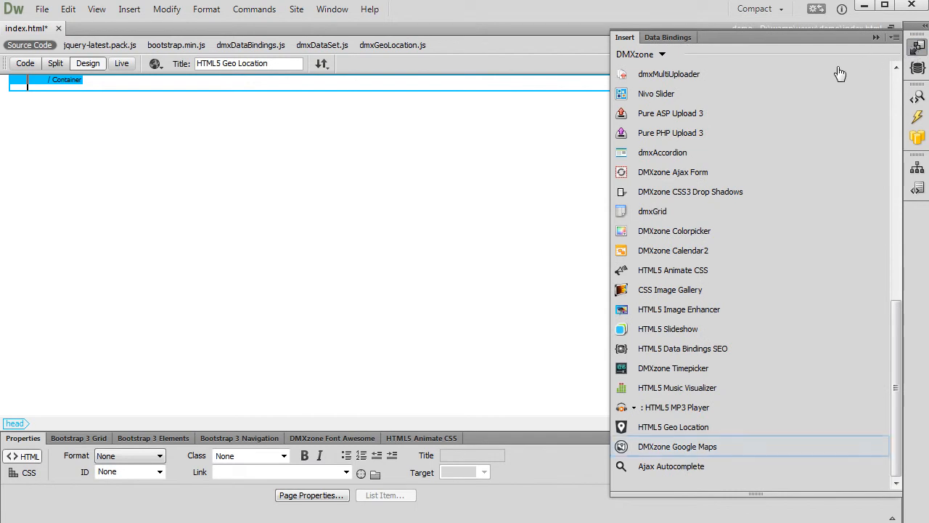
{"action": "mouse_move", "coordinate": [729, 447]}
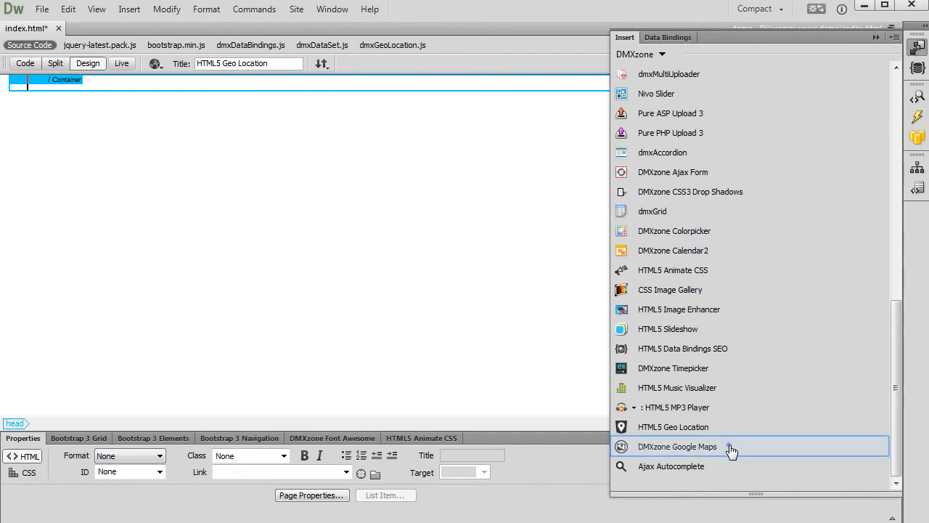
{"action": "left_click", "coordinate": [677, 447]}
{"action": "type", "text": "600"}
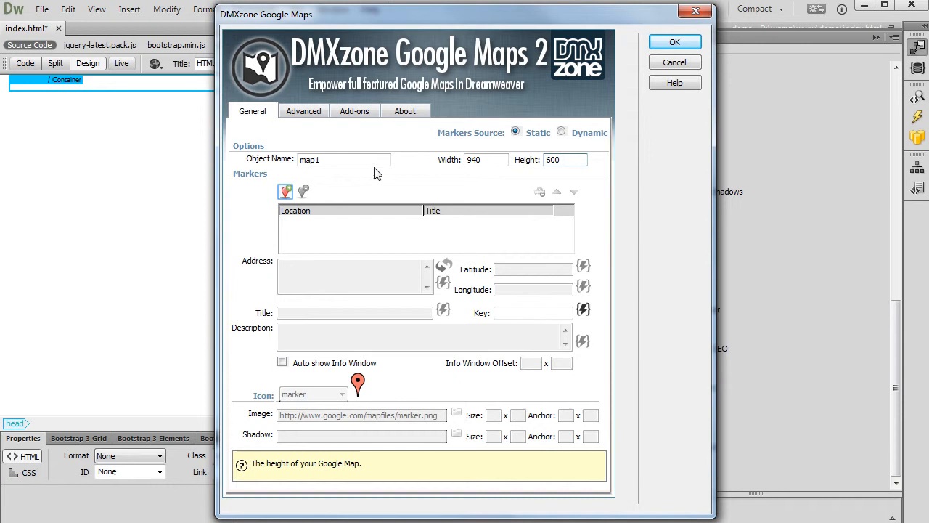
Add a map marker and bind its latitude to Geo Location coords.latitude
{"action": "left_click", "coordinate": [285, 192]}
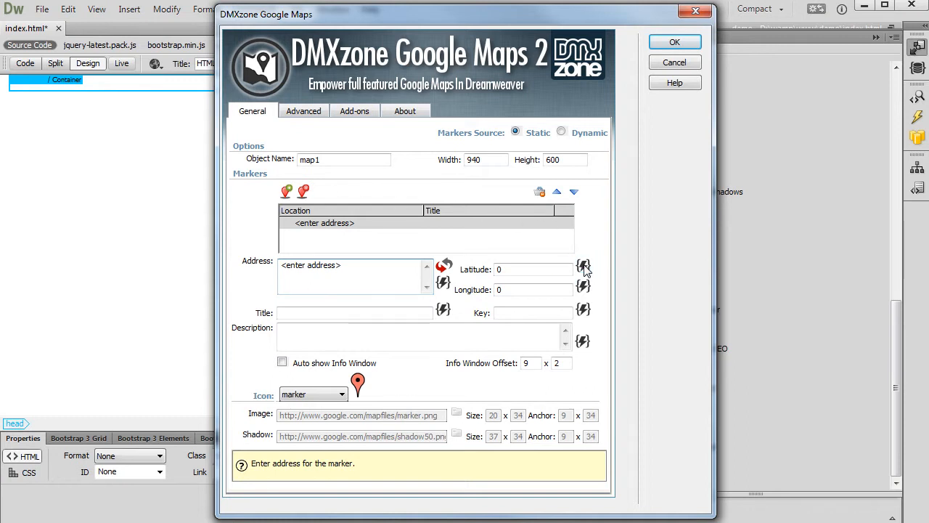
{"action": "left_click", "coordinate": [583, 268]}
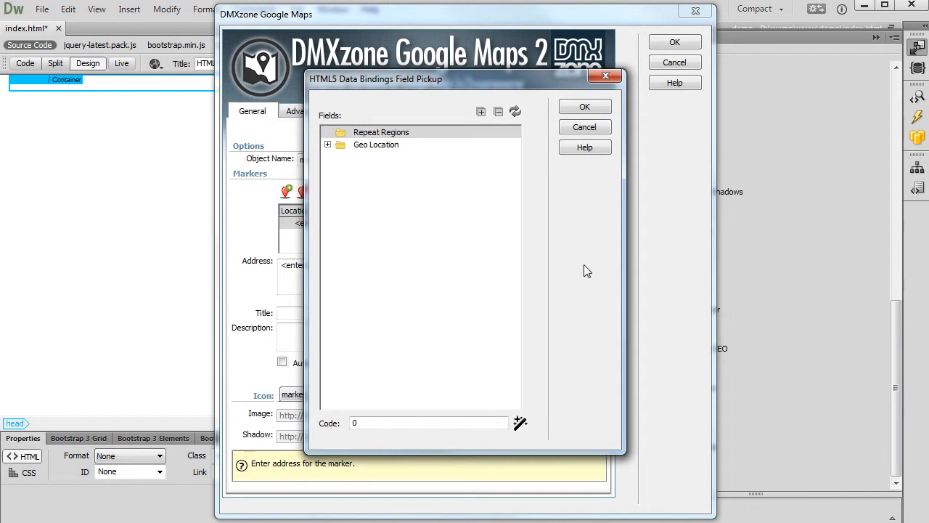
{"action": "mouse_move", "coordinate": [479, 264]}
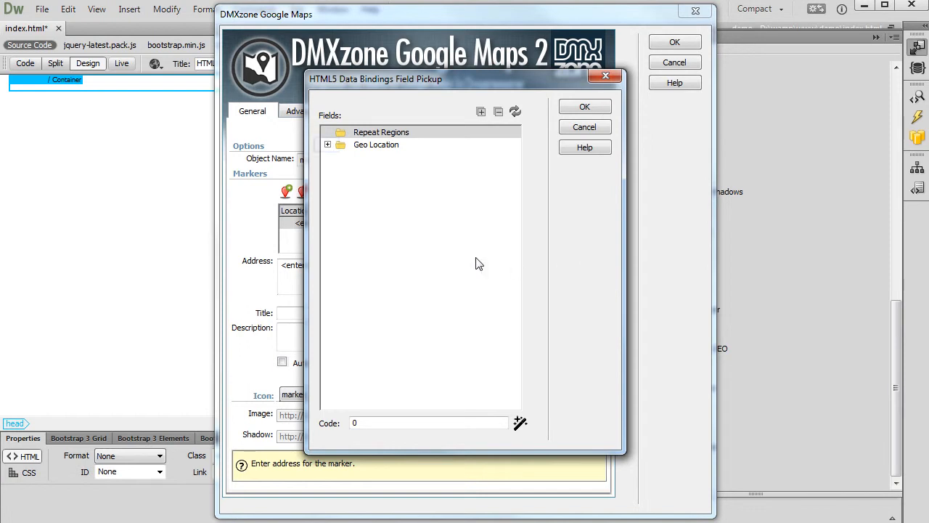
{"action": "left_click", "coordinate": [328, 145]}
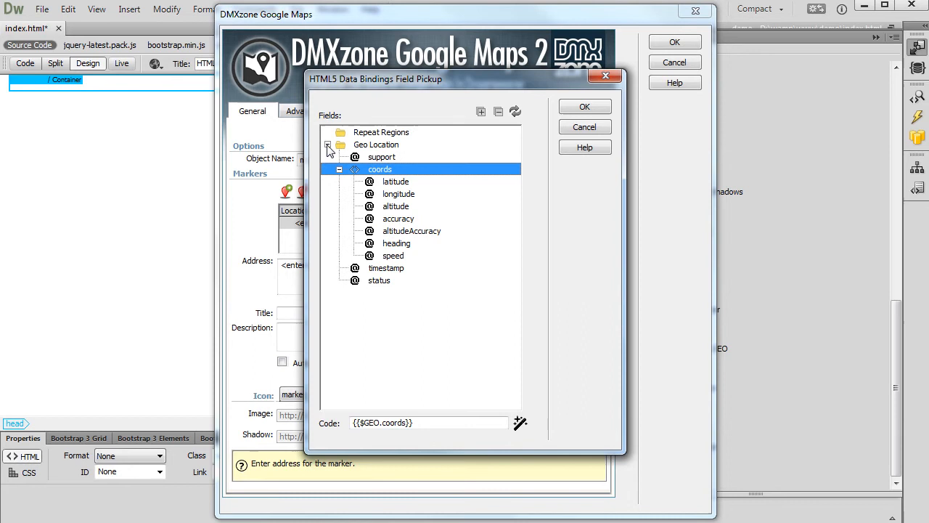
{"action": "left_click", "coordinate": [395, 180]}
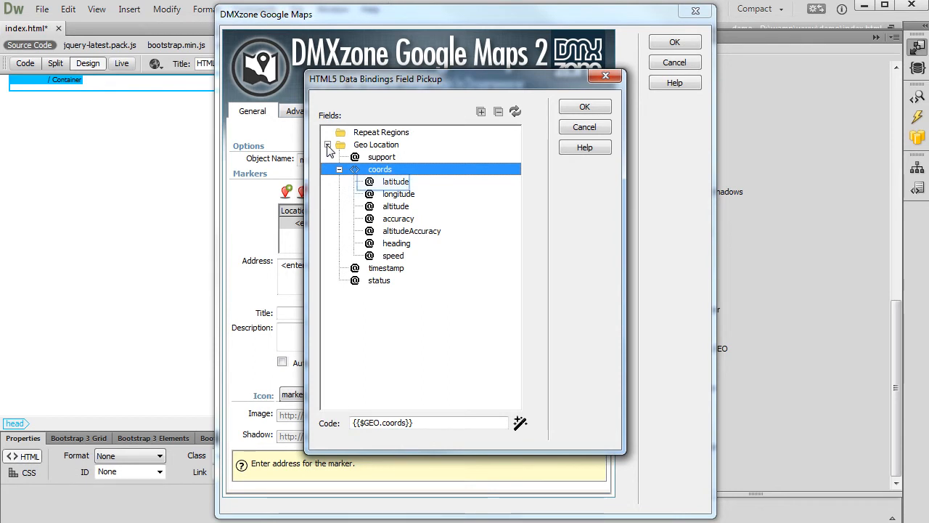
{"action": "left_click", "coordinate": [395, 181]}
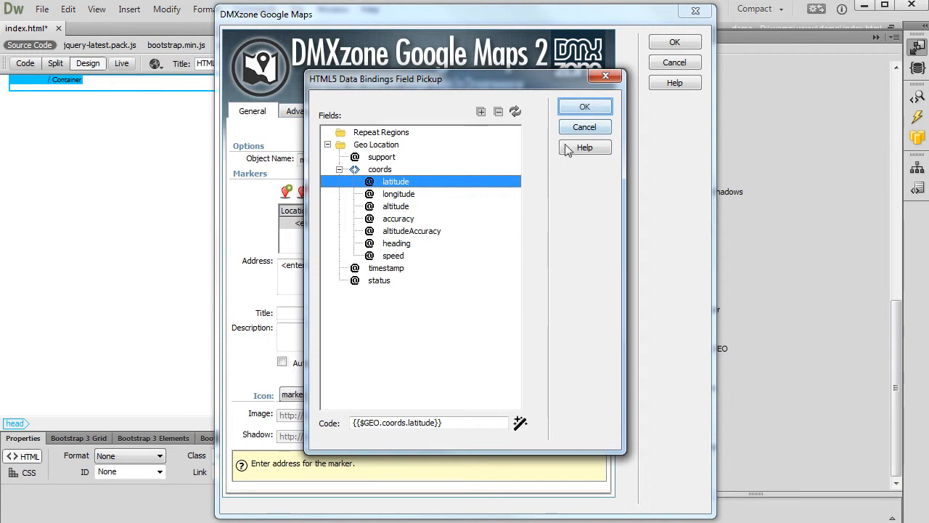
{"action": "left_click", "coordinate": [584, 106]}
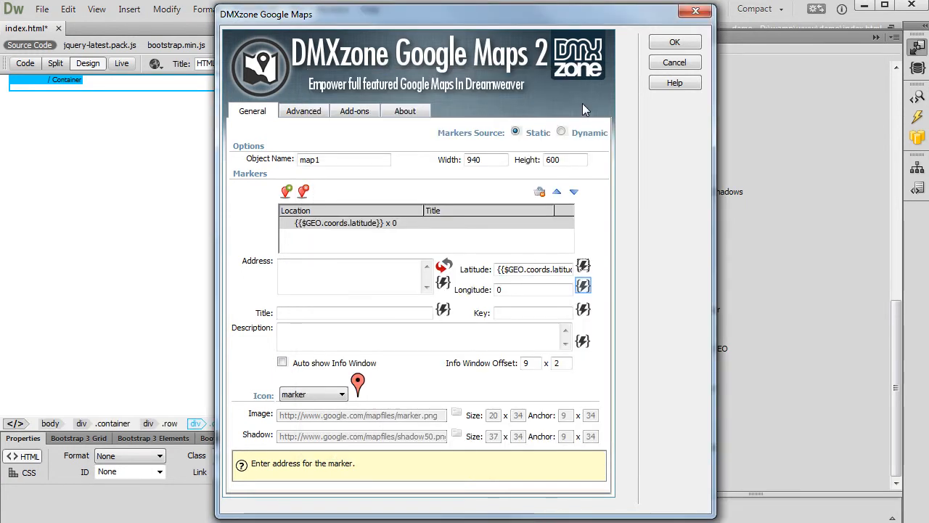
Bind the marker's longitude to Geo Location coords.longitude
{"action": "left_click", "coordinate": [584, 285]}
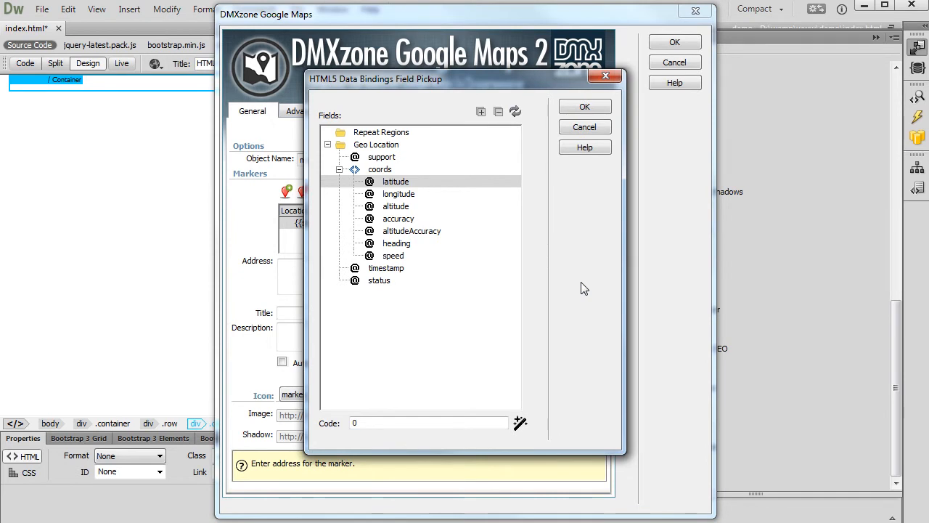
{"action": "left_click", "coordinate": [398, 195]}
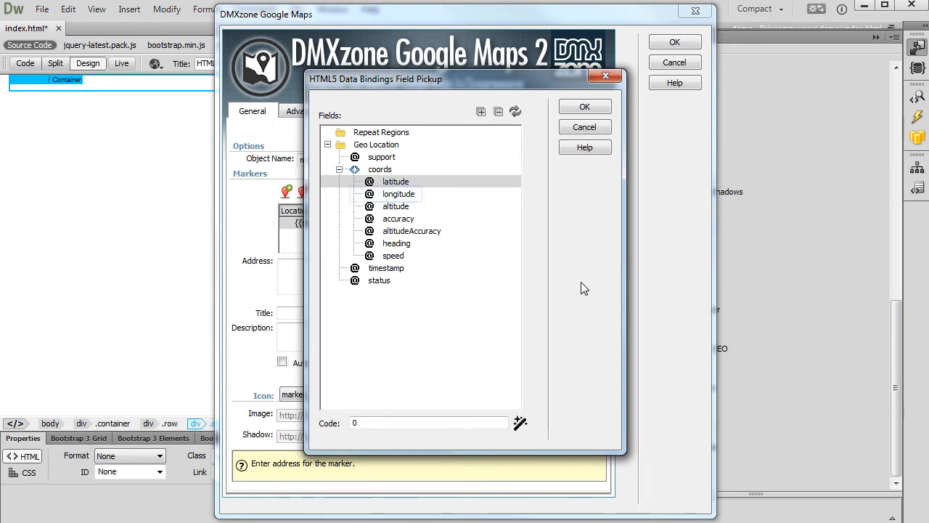
{"action": "left_click", "coordinate": [397, 194]}
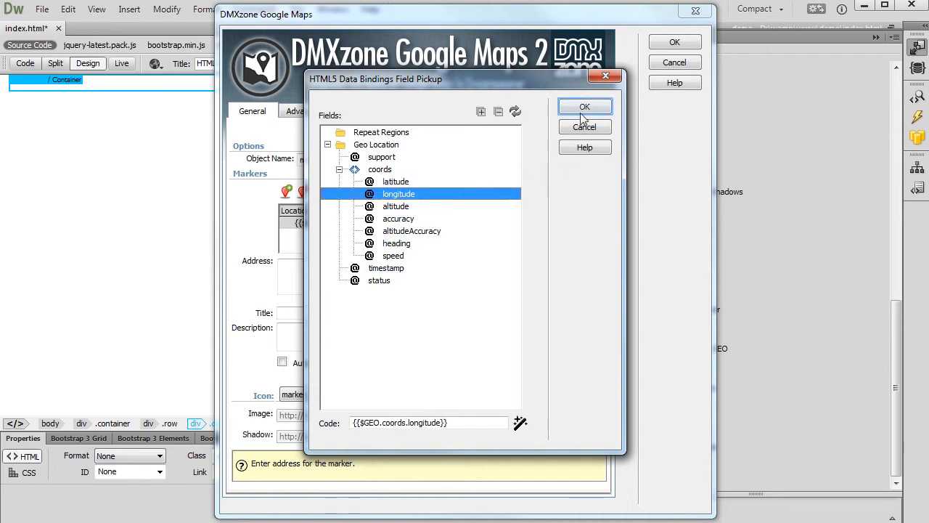
{"action": "left_click", "coordinate": [583, 108]}
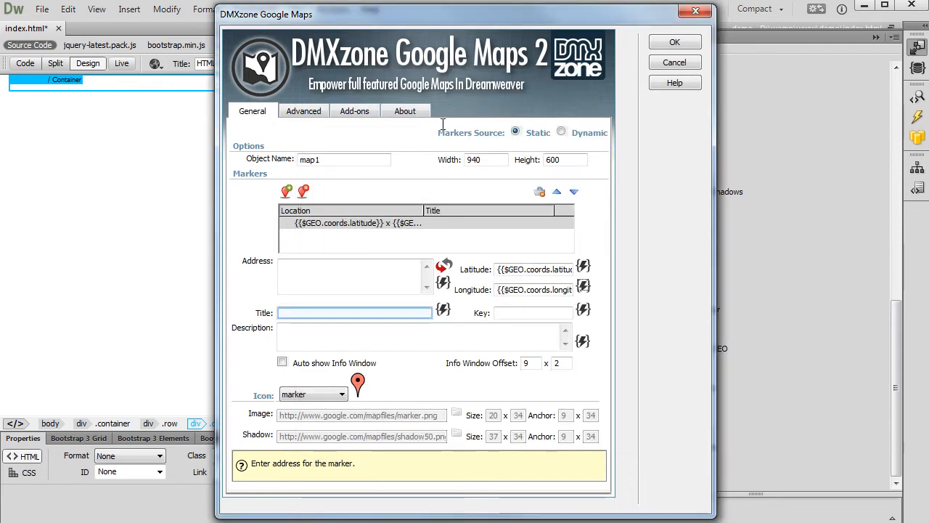
Title the marker 'My Location' and switch to the map's advanced settings
{"action": "type", "text": "My Location"}
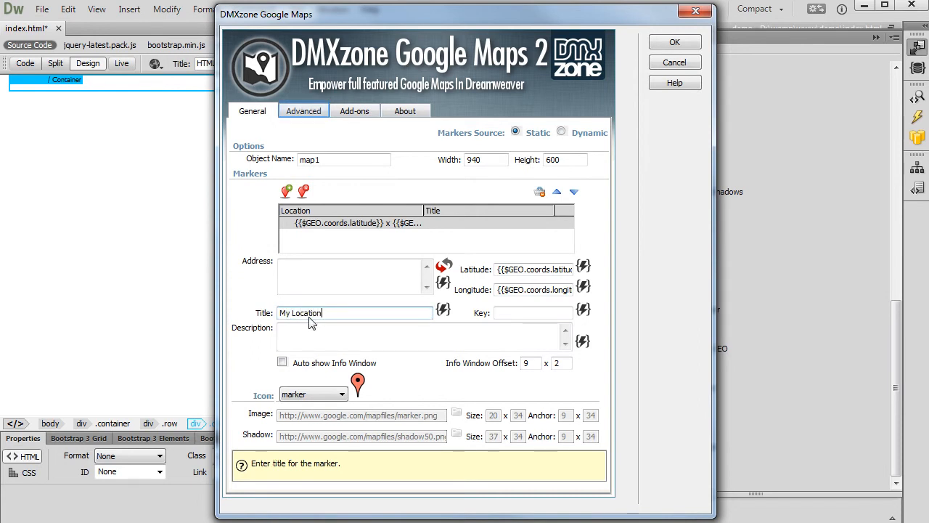
{"action": "left_click", "coordinate": [303, 110]}
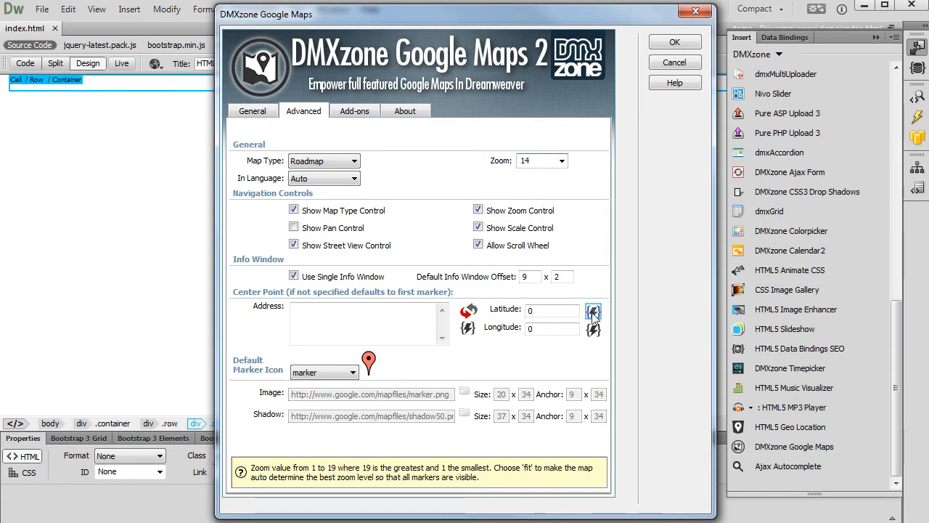
Bind the map's center latitude and longitude to coords.latitude and coords.longitude, inserting the map
{"action": "left_click", "coordinate": [592, 311]}
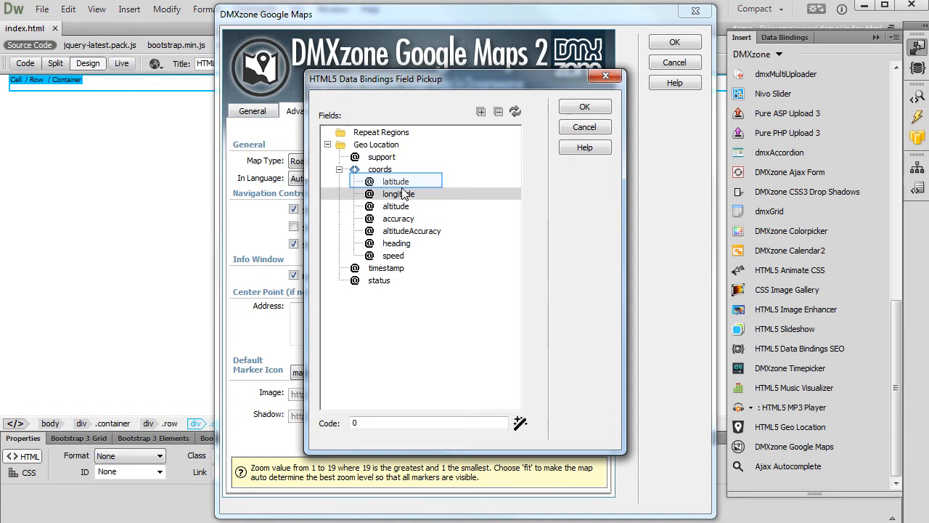
{"action": "left_click", "coordinate": [395, 180]}
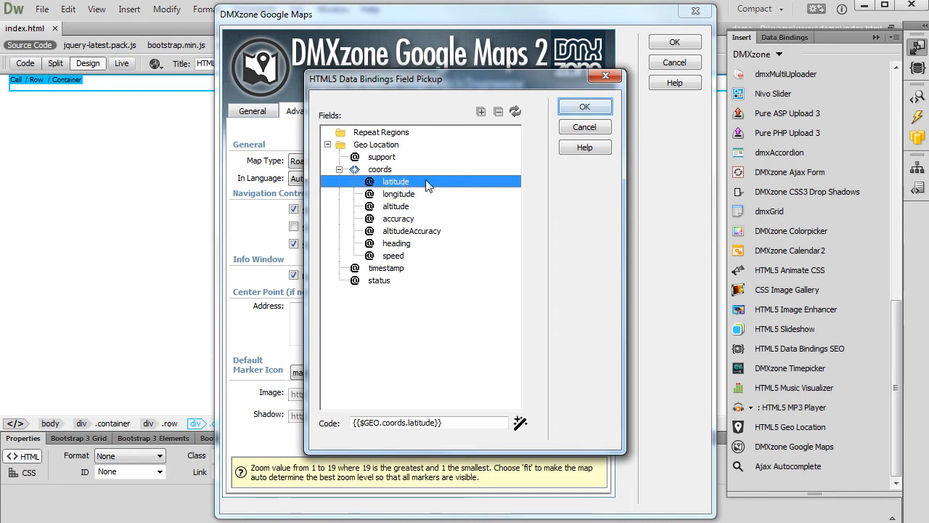
{"action": "left_click", "coordinate": [584, 106]}
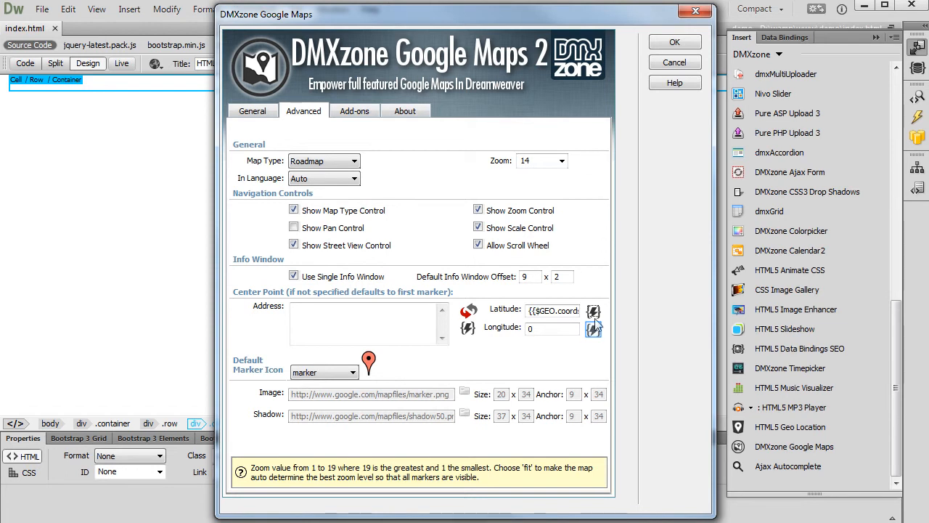
{"action": "left_click", "coordinate": [594, 328]}
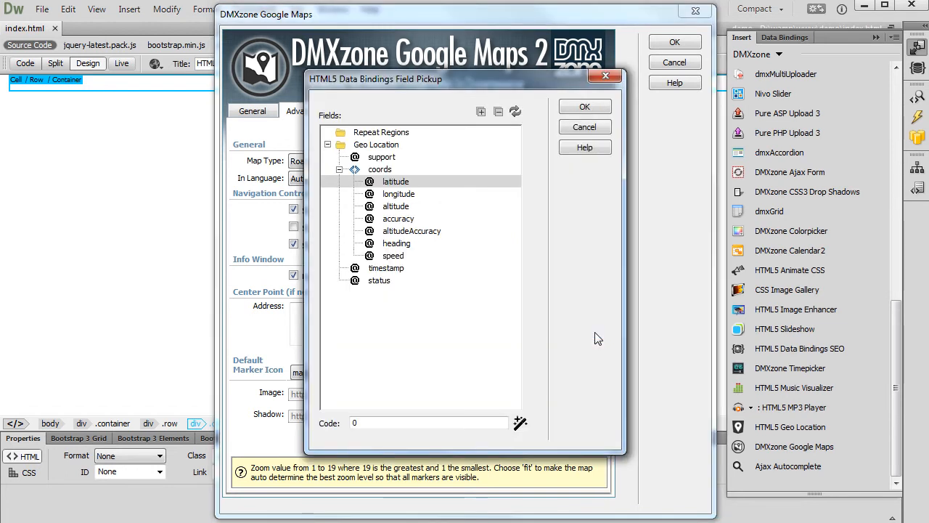
{"action": "left_click", "coordinate": [397, 194]}
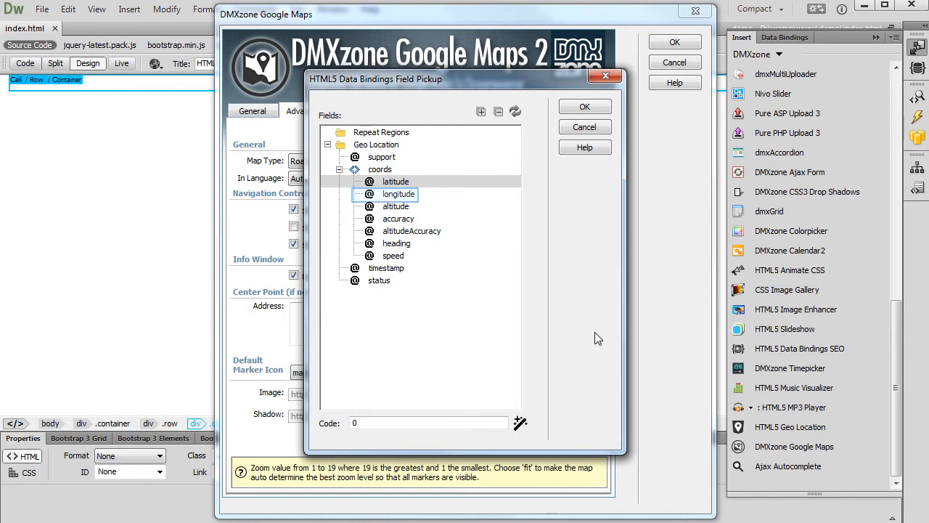
{"action": "left_click", "coordinate": [398, 194]}
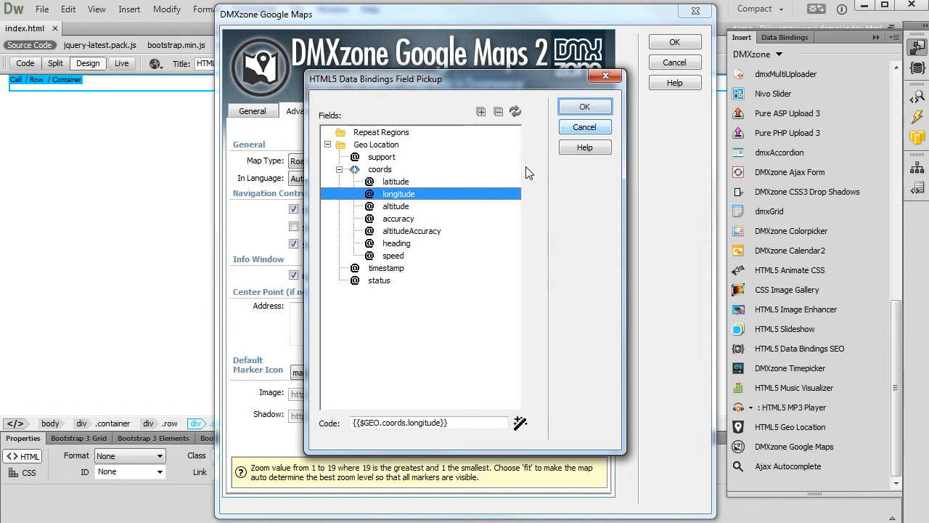
{"action": "left_click", "coordinate": [583, 106]}
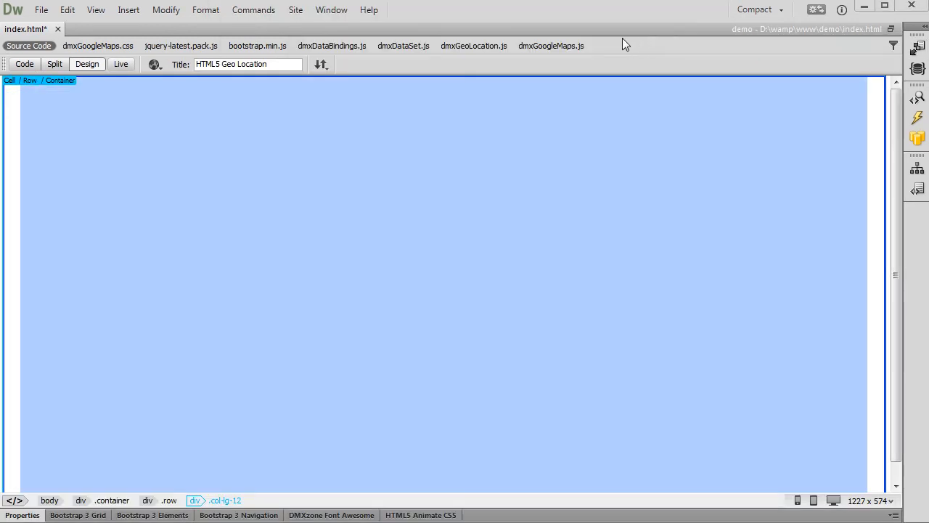
{"action": "mouse_move", "coordinate": [485, 224]}
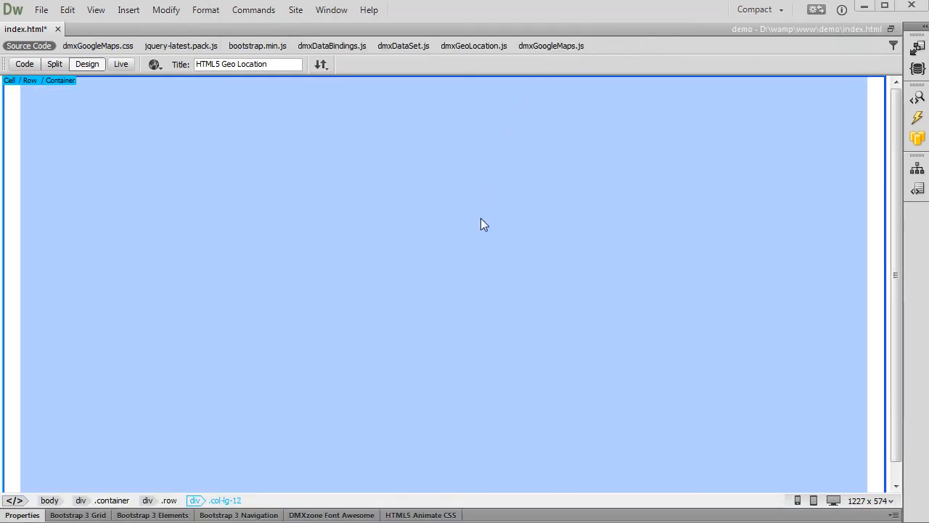